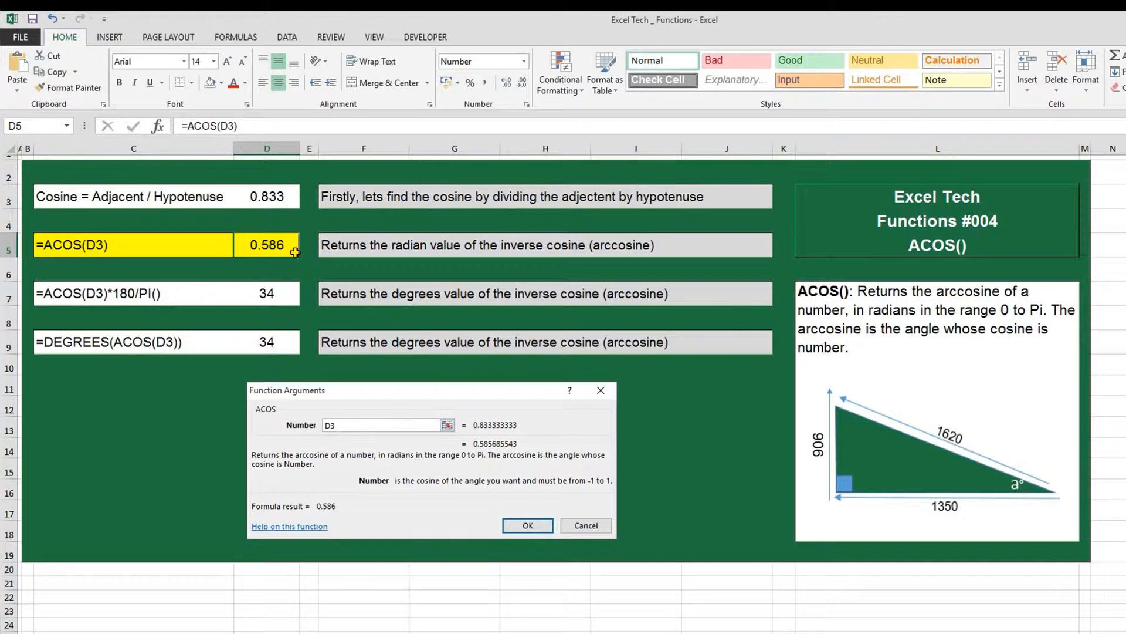
pyautogui.moveTo(279, 204)
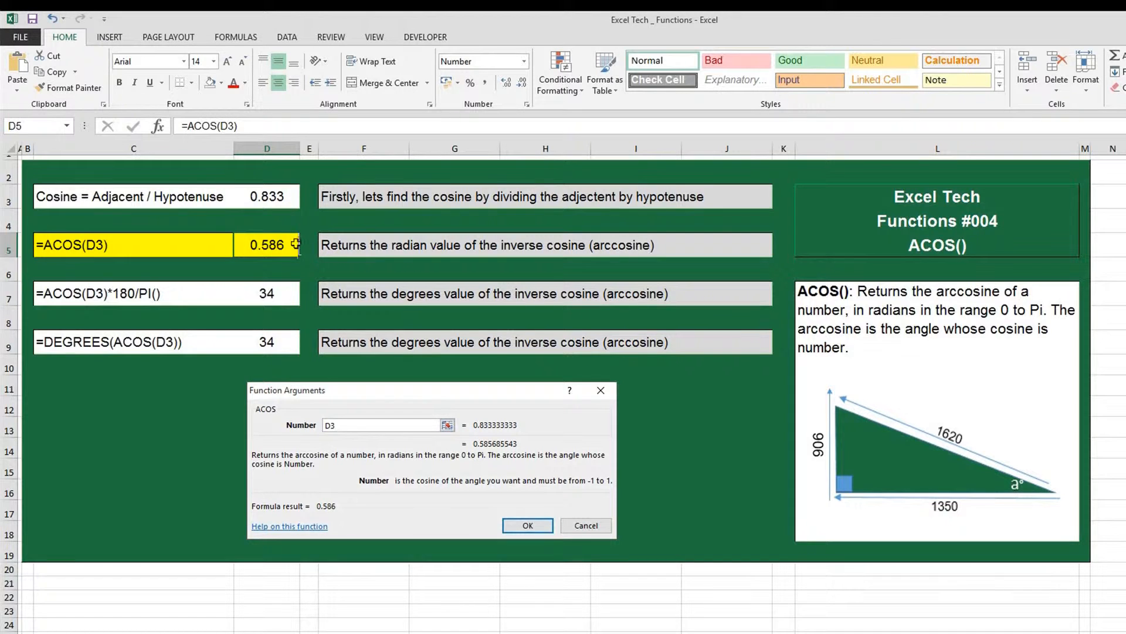
pyautogui.moveTo(292, 250)
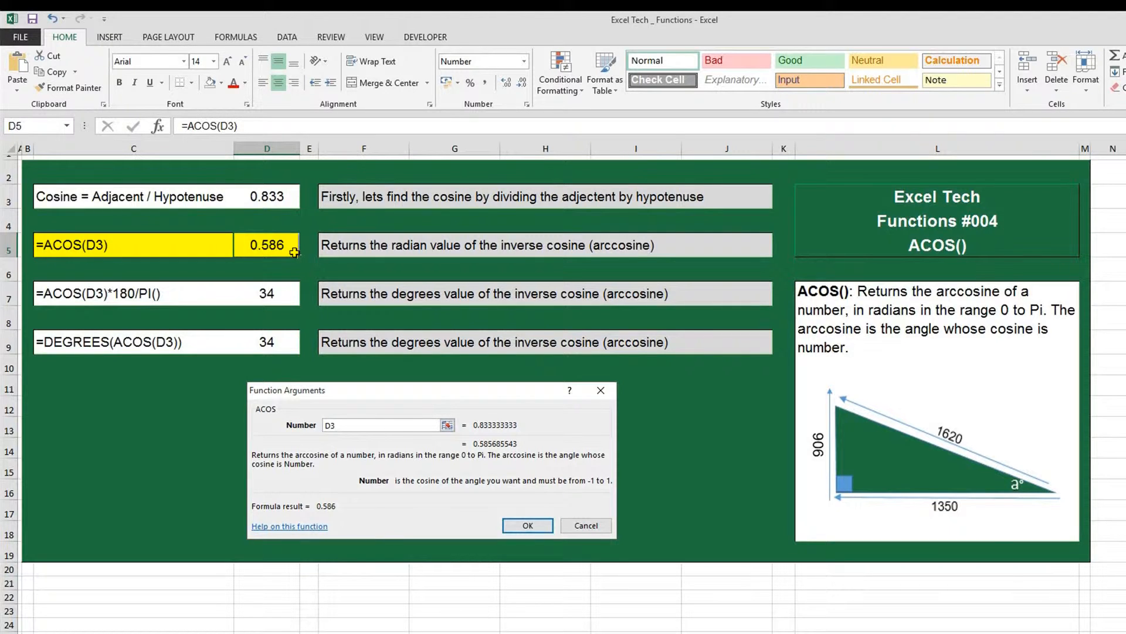
pyautogui.moveTo(885, 524)
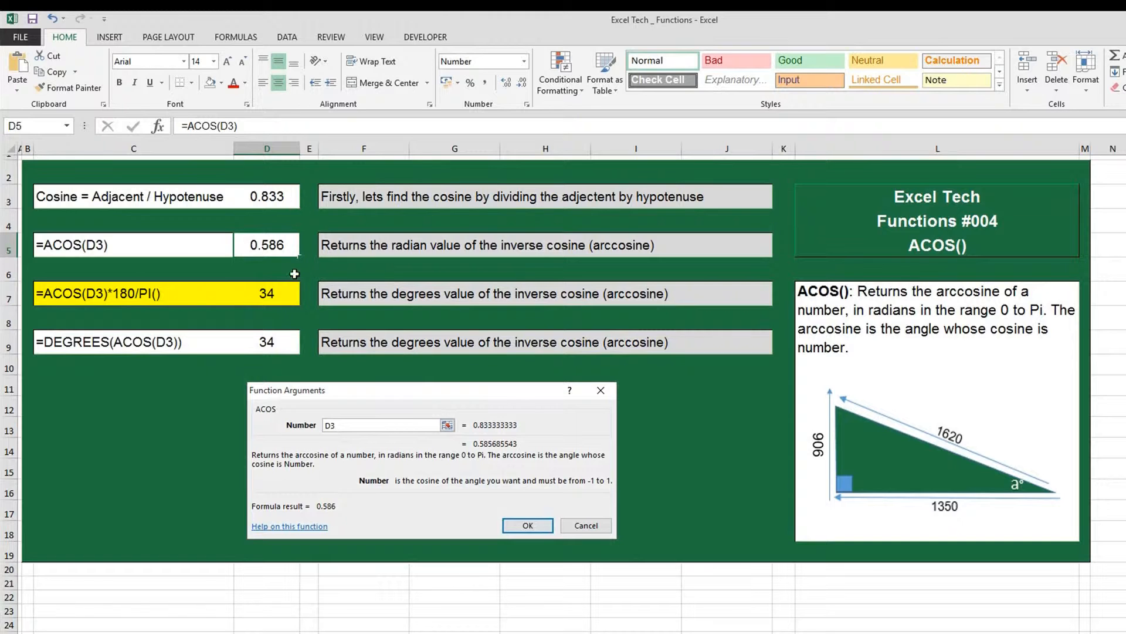
pyautogui.moveTo(296, 298)
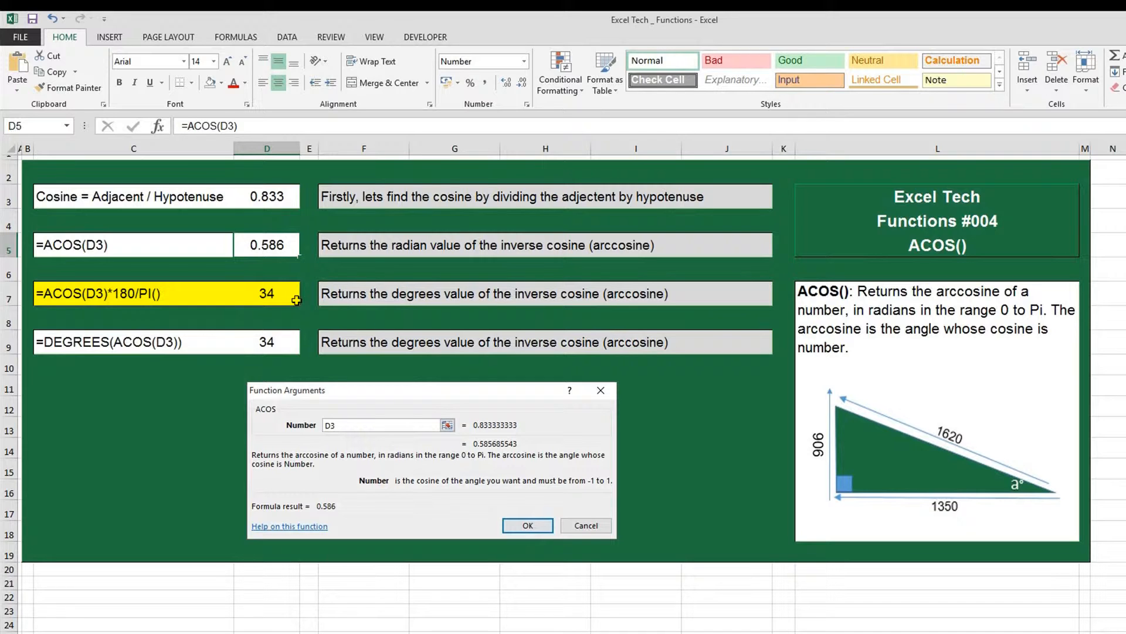
# Step: Shift the yellow fill from C5:D5 to C7:D7, the 34-degree =ACOS(D3)*180/PI() row
pyautogui.click(164, 342)
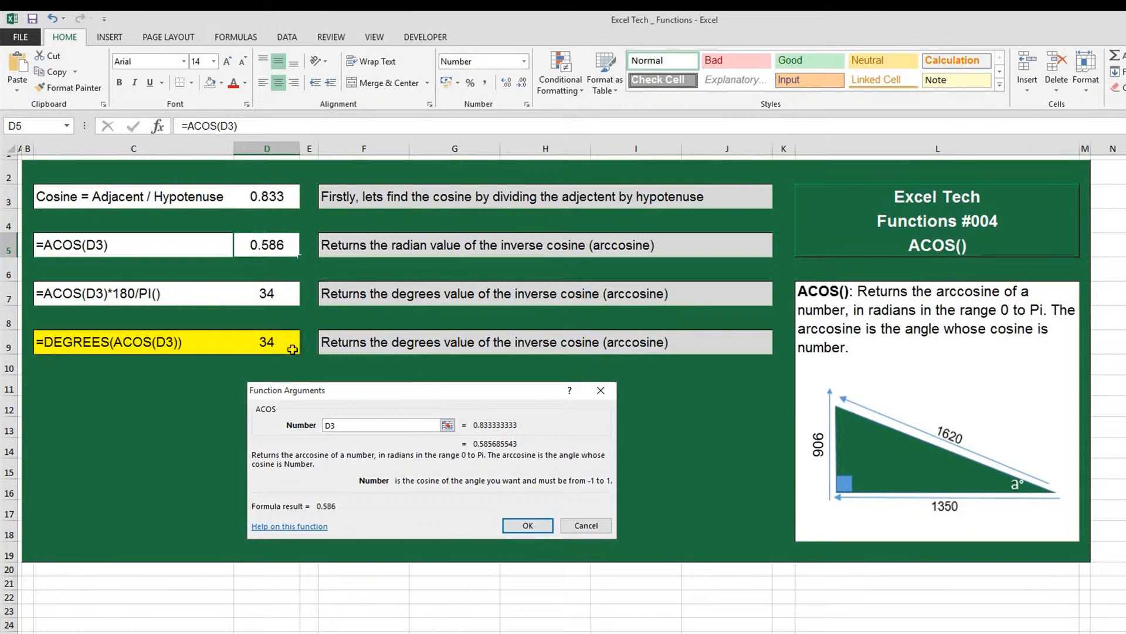
pyautogui.moveTo(294, 198)
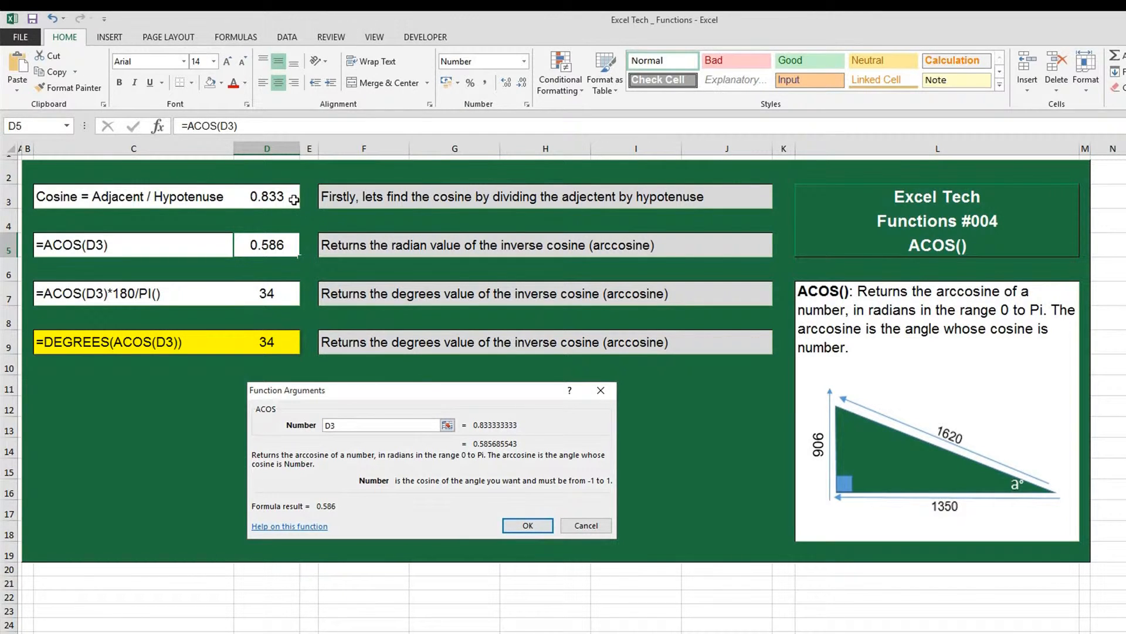
pyautogui.moveTo(293, 215)
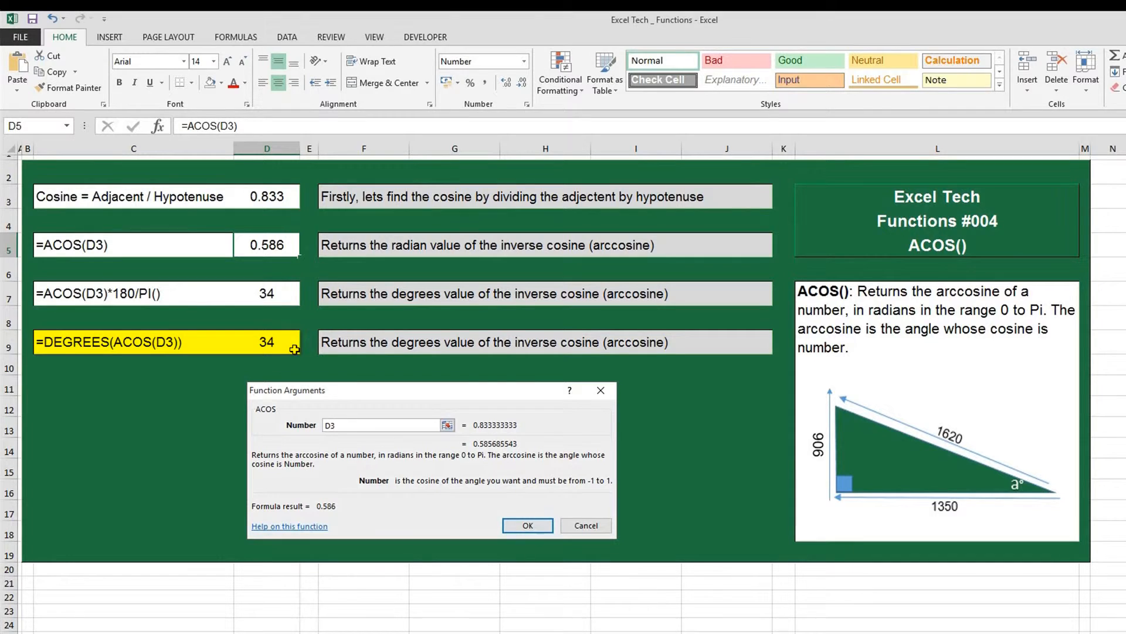
pyautogui.moveTo(1013, 457)
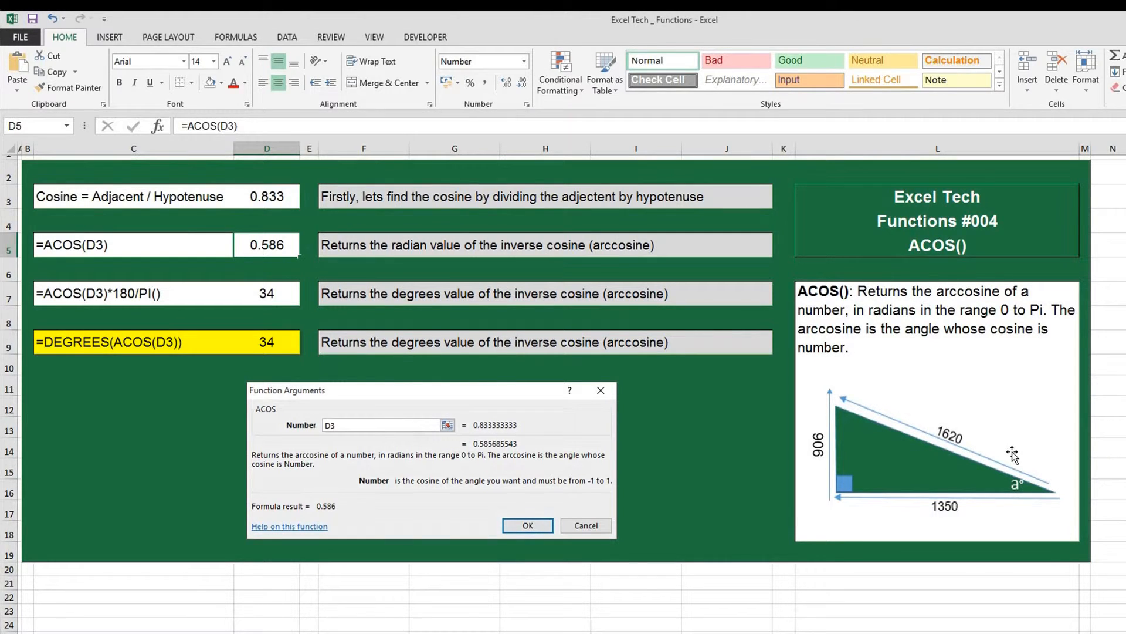